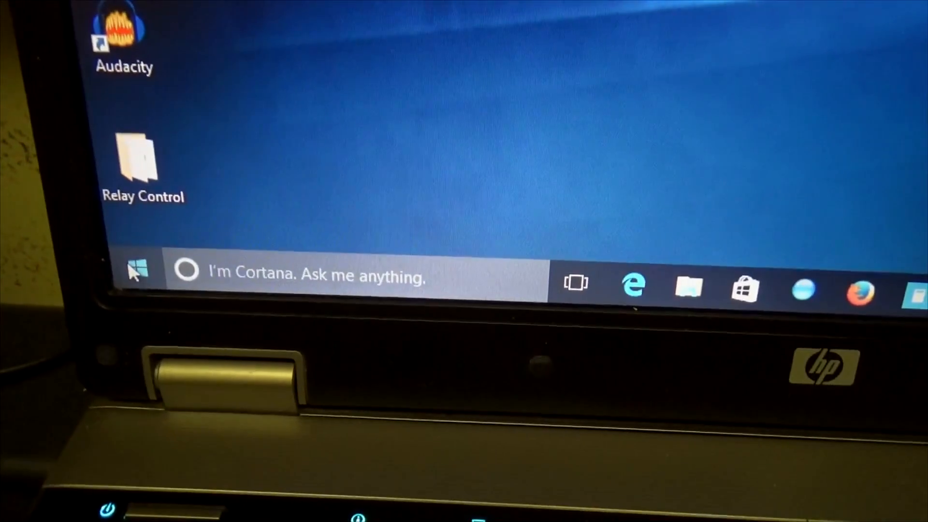
# Open the Start menu to reveal tiles like Store, Skype video and Play
pyautogui.click(137, 272)
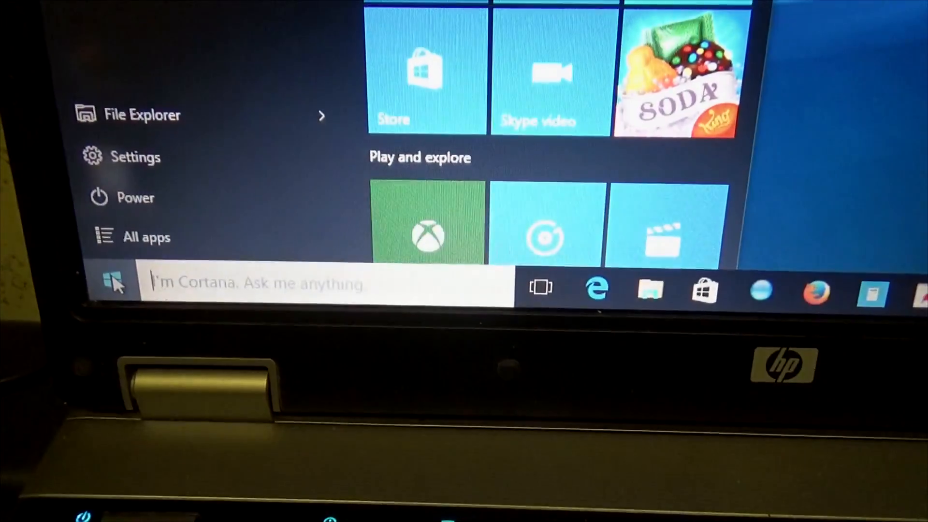